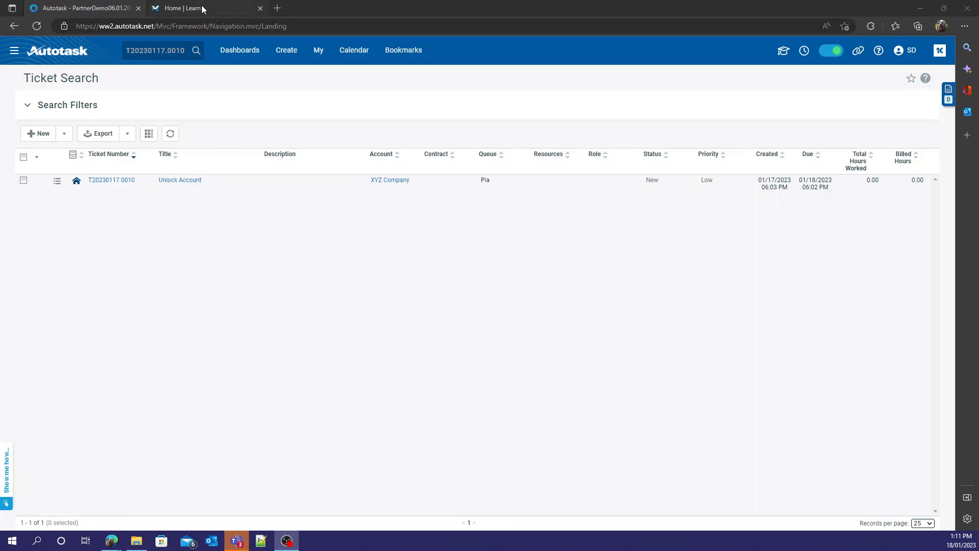
{"action": "mouse_move", "coordinate": [182, 7]}
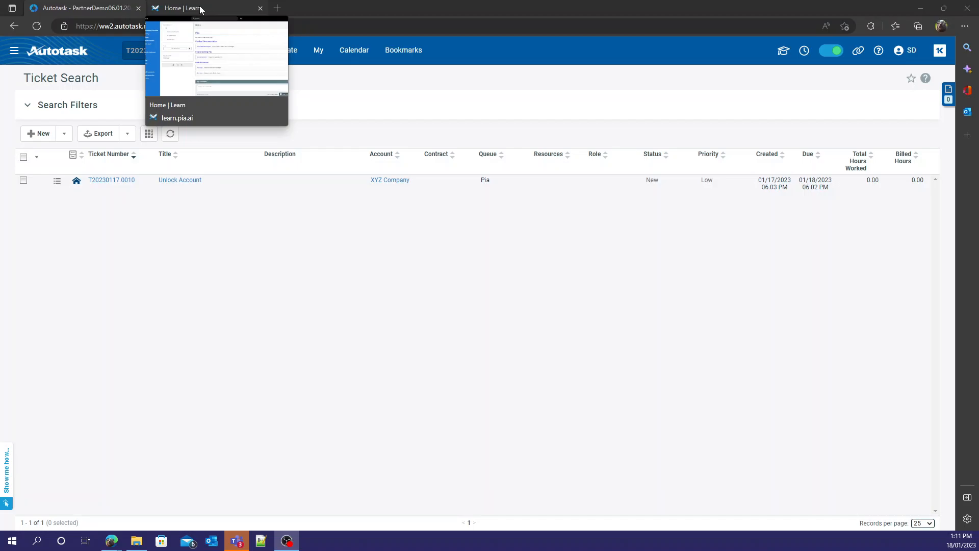
- Switch from the Autotask ticket search to the Pia Learn portal home page
{"action": "left_click", "coordinate": [182, 8]}
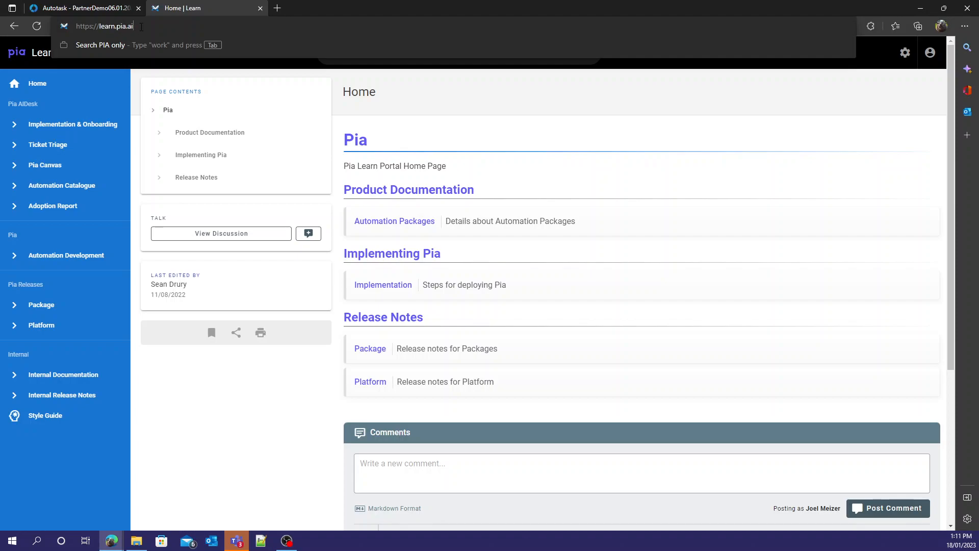
{"action": "mouse_move", "coordinate": [59, 116]}
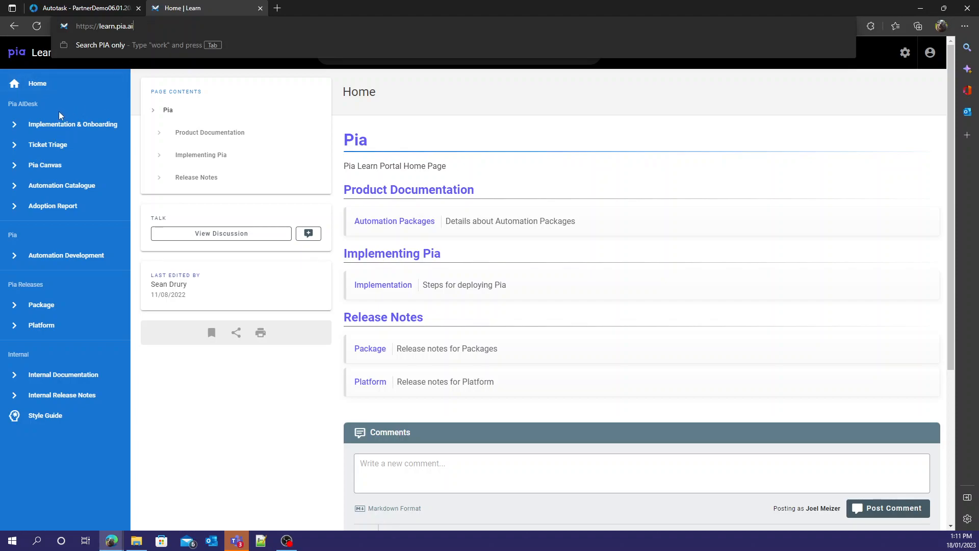
{"action": "mouse_move", "coordinate": [73, 124]}
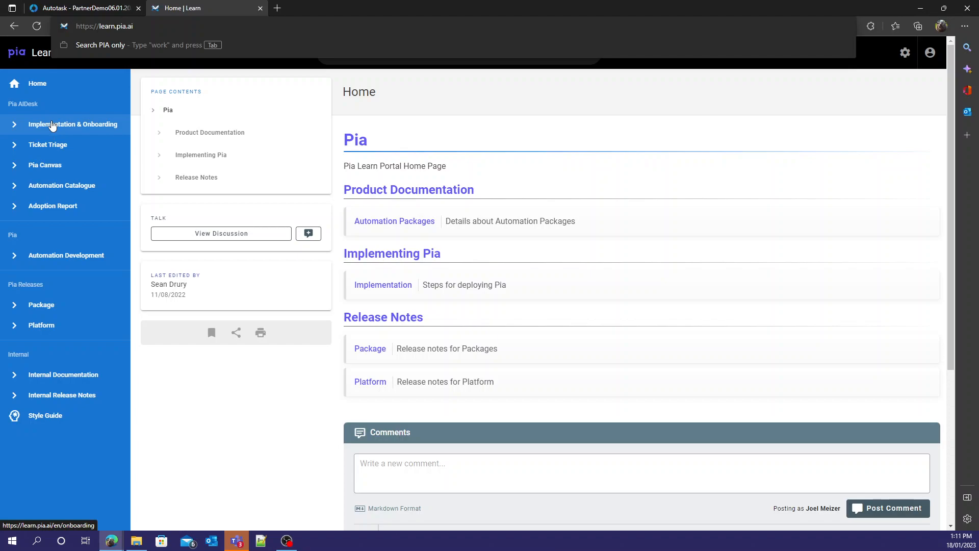
{"action": "mouse_move", "coordinate": [125, 45]}
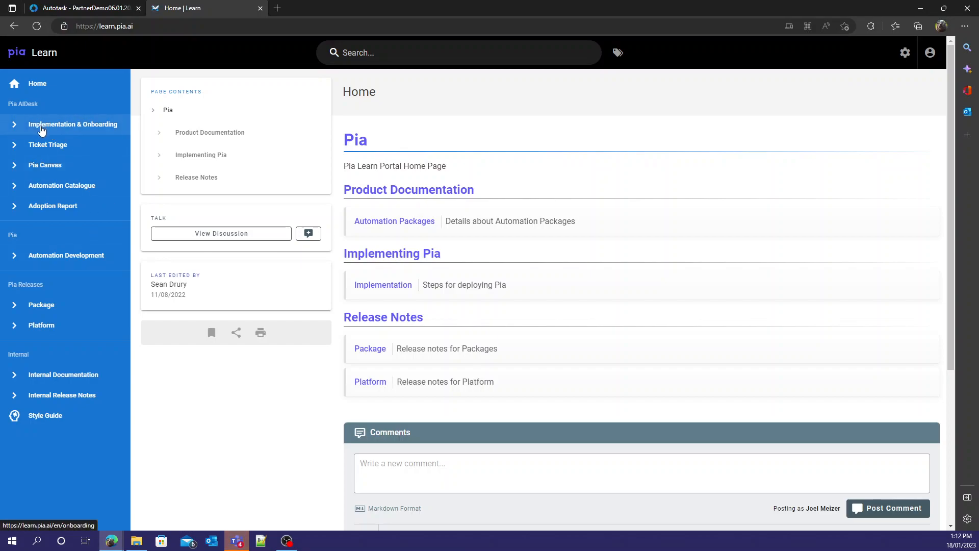
- Navigate Implementation & Onboarding to the AutoTask Pia Extension guide
{"action": "left_click", "coordinate": [72, 125]}
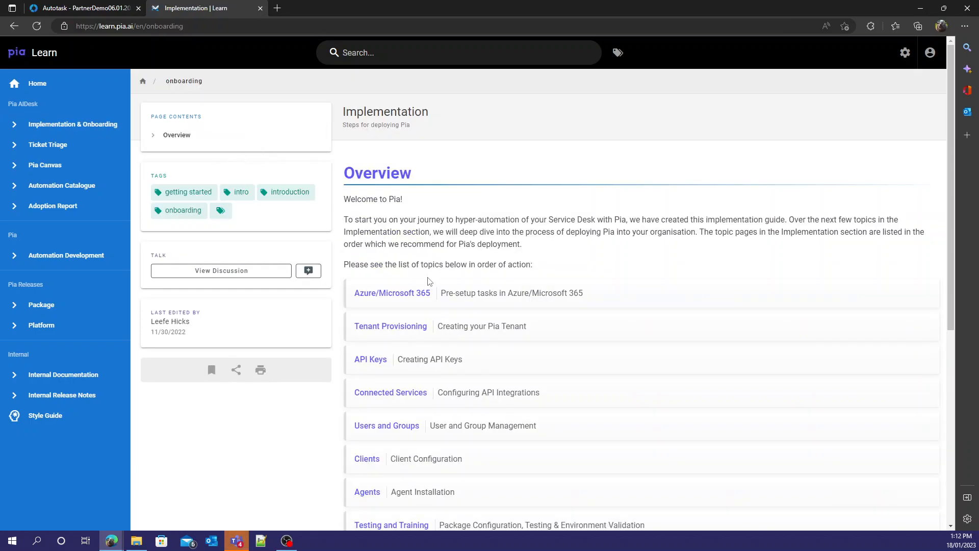
{"action": "scroll", "scroll_direction": "down", "scroll_amount": 3}
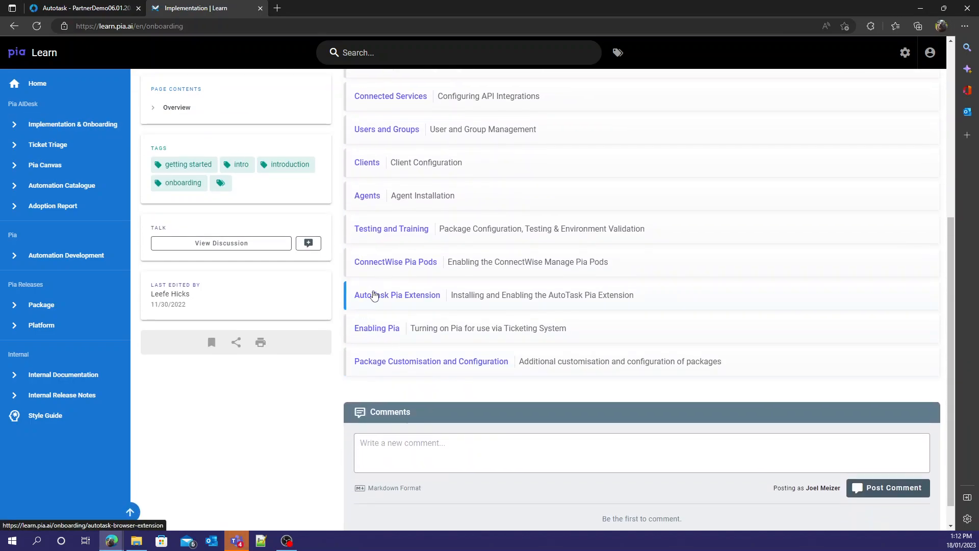
{"action": "left_click", "coordinate": [397, 294]}
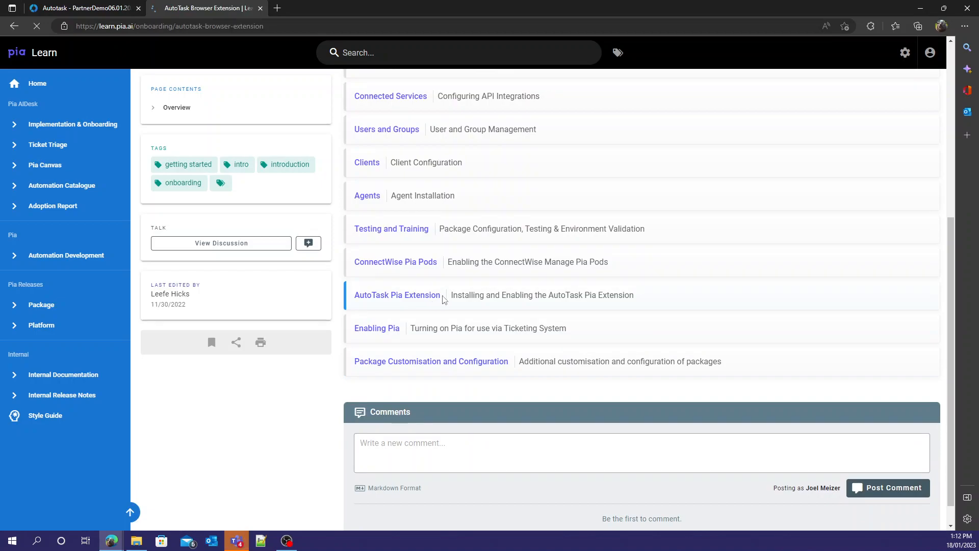
{"action": "left_click", "coordinate": [397, 295]}
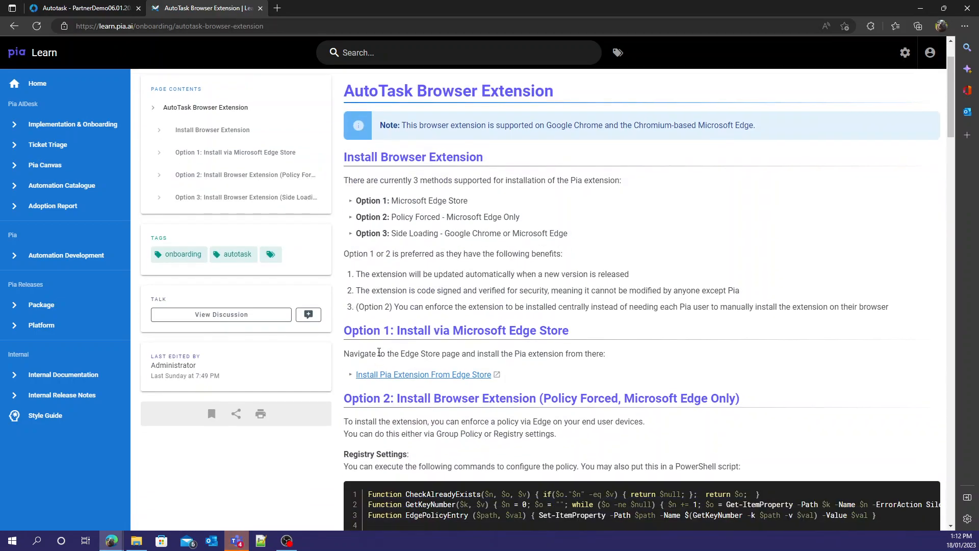
- Follow the guide's 'Install Pia Extension From Edge Store' link
{"action": "scroll", "scroll_direction": "up", "scroll_amount": 3}
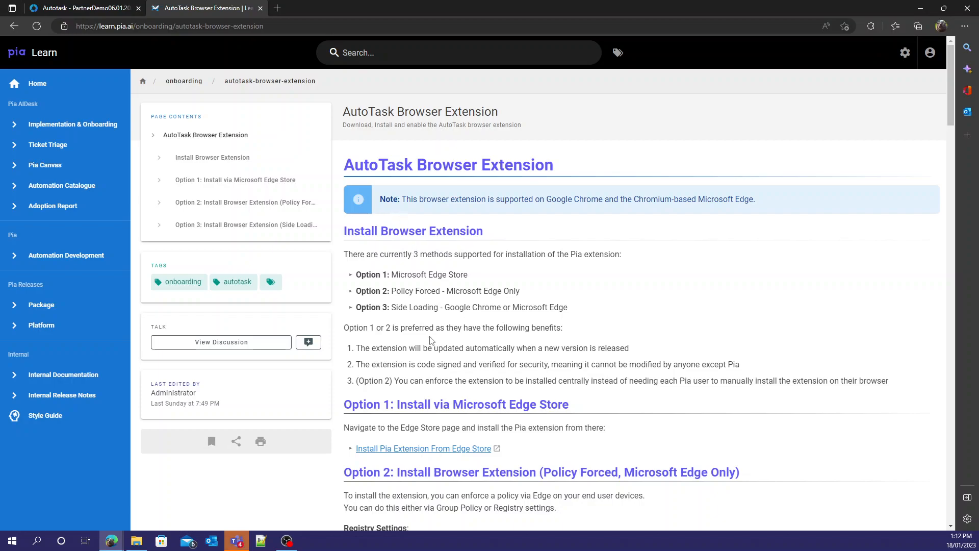
{"action": "scroll", "scroll_direction": "down", "scroll_amount": 3}
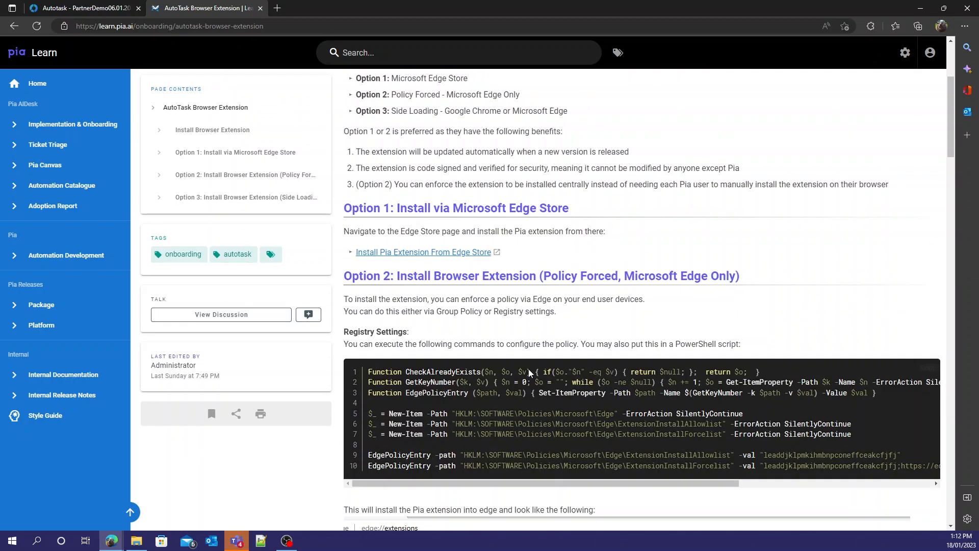
{"action": "scroll", "scroll_direction": "up", "scroll_amount": 3}
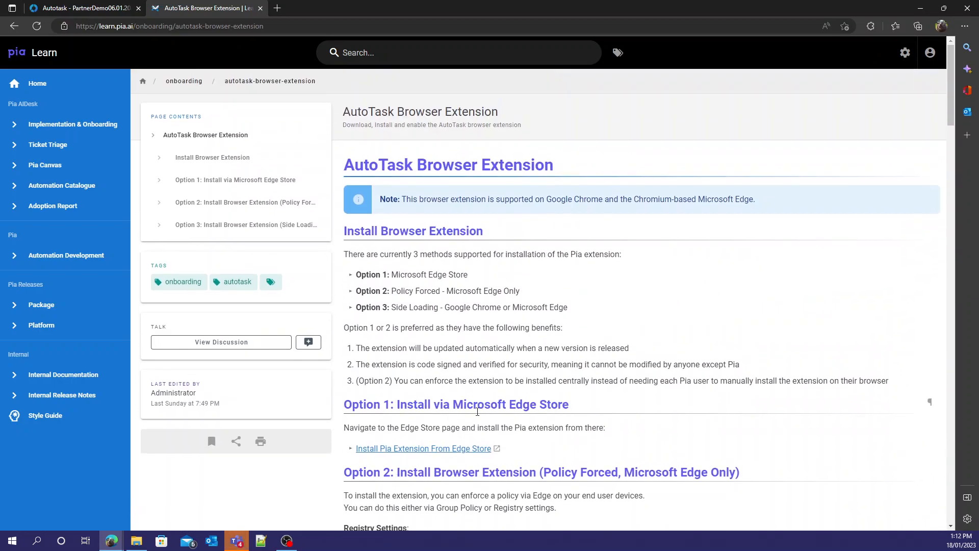
{"action": "mouse_move", "coordinate": [444, 452]}
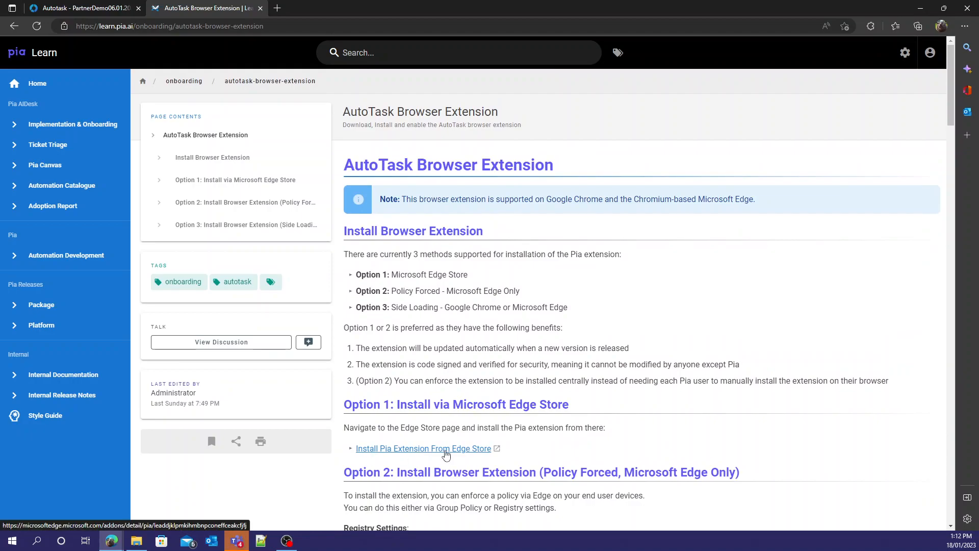
{"action": "left_click", "coordinate": [422, 448]}
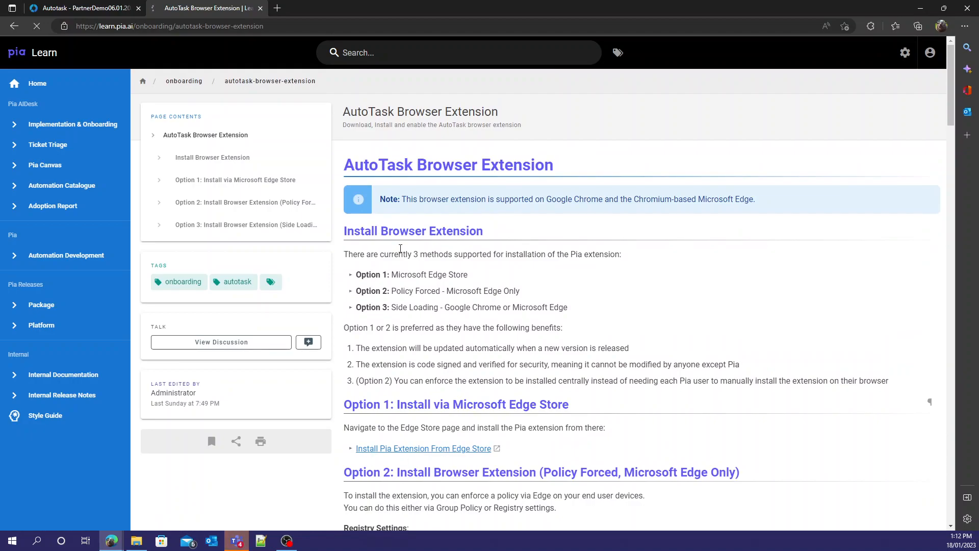
- Install the Pia extension into Microsoft Edge from the Edge Add-ons page
{"action": "left_click", "coordinate": [422, 448]}
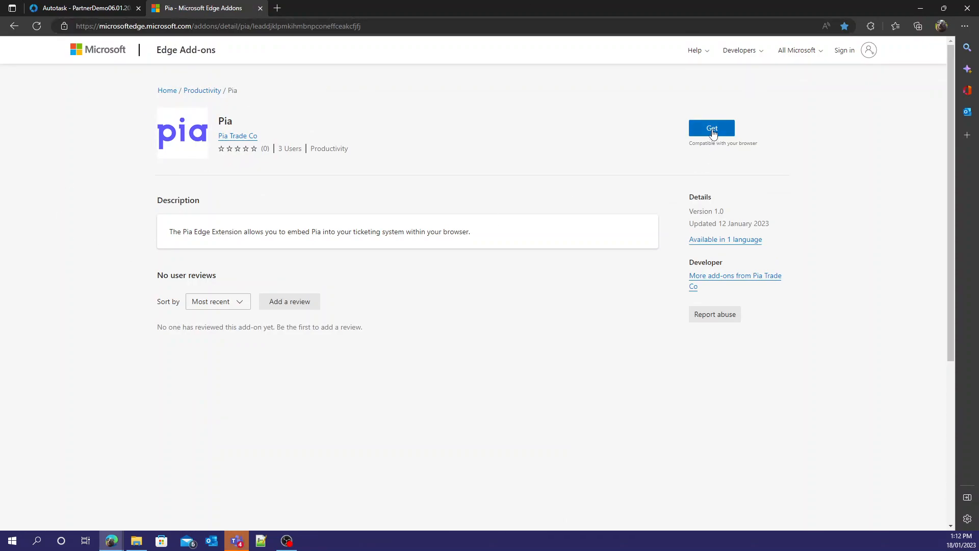
{"action": "left_click", "coordinate": [712, 128]}
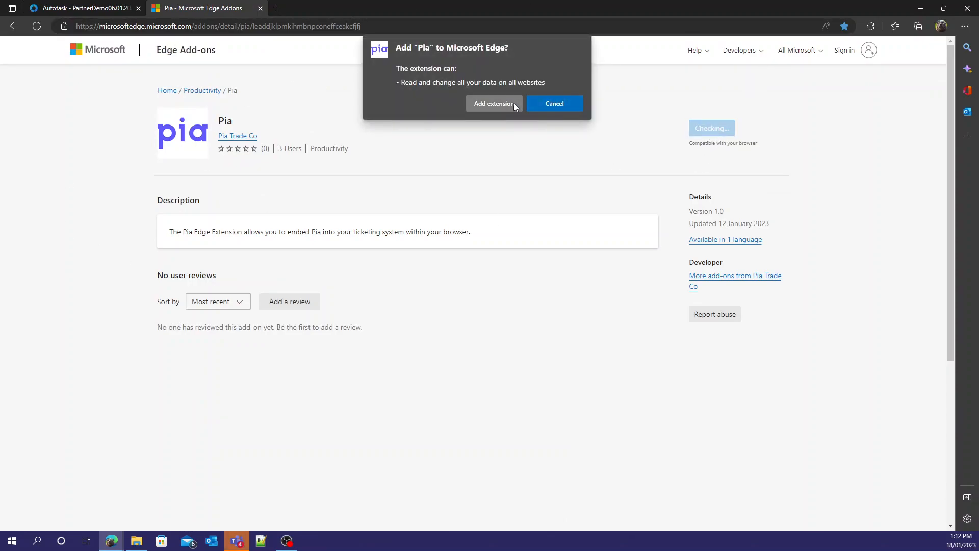
{"action": "left_click", "coordinate": [494, 103]}
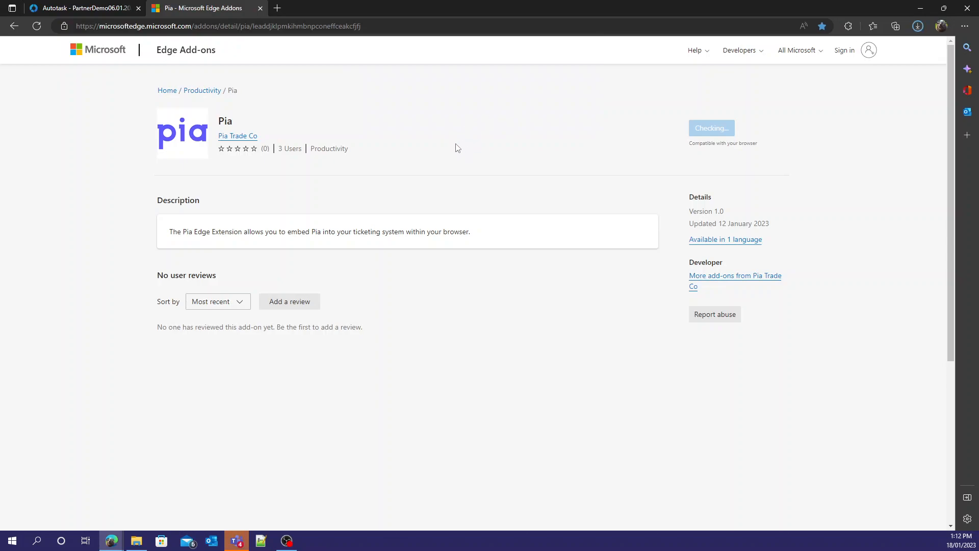
{"action": "left_click", "coordinate": [711, 127]}
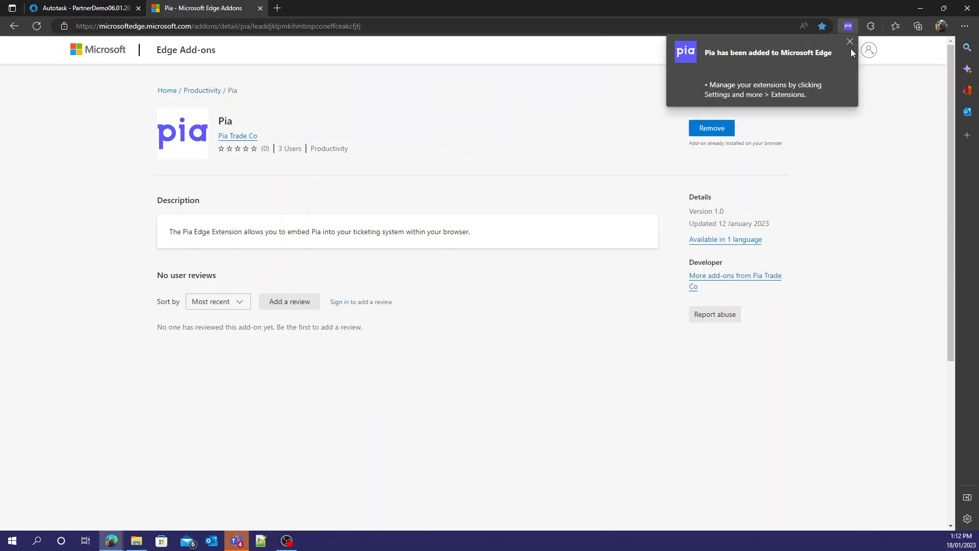
{"action": "left_click", "coordinate": [850, 42]}
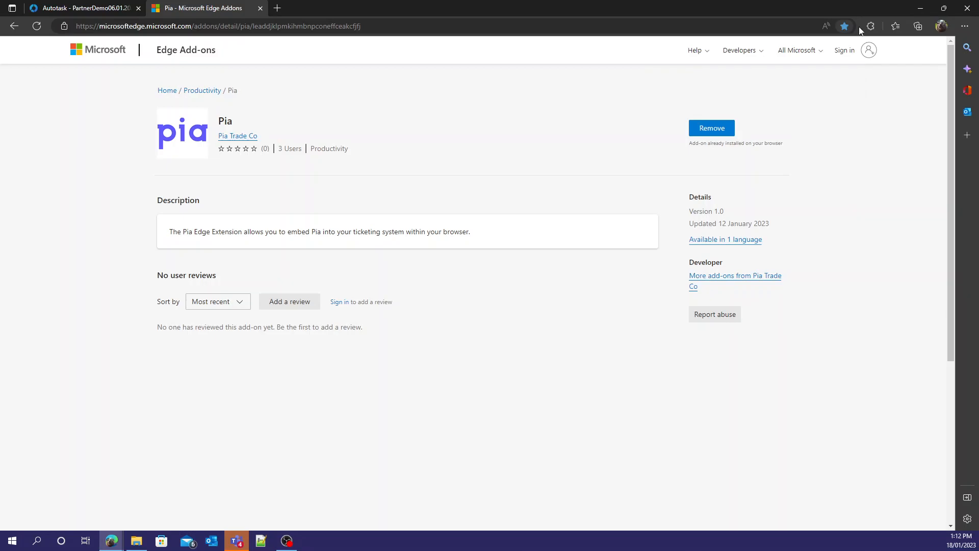
- Check the installed extensions list and return to the Autotask ticket search
{"action": "left_click", "coordinate": [870, 26]}
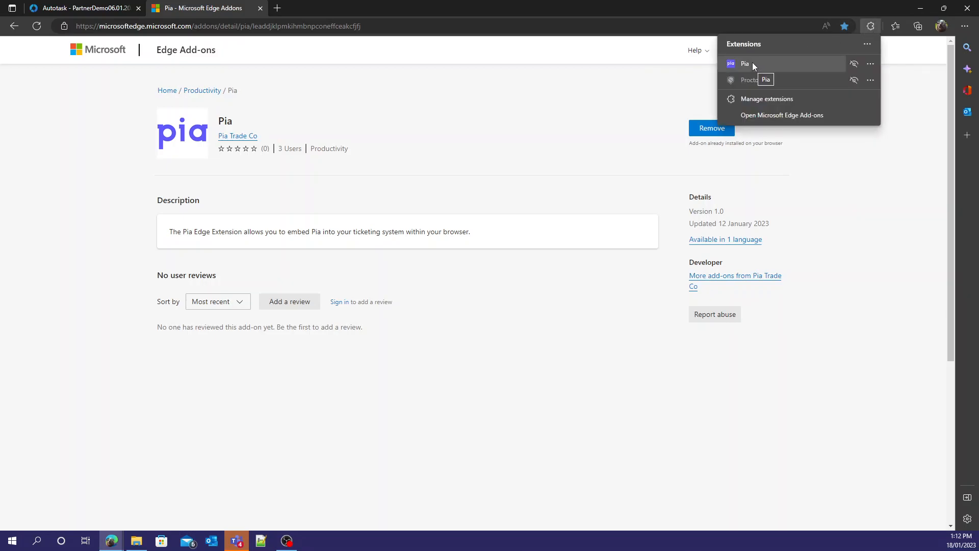
{"action": "left_click", "coordinate": [82, 7]}
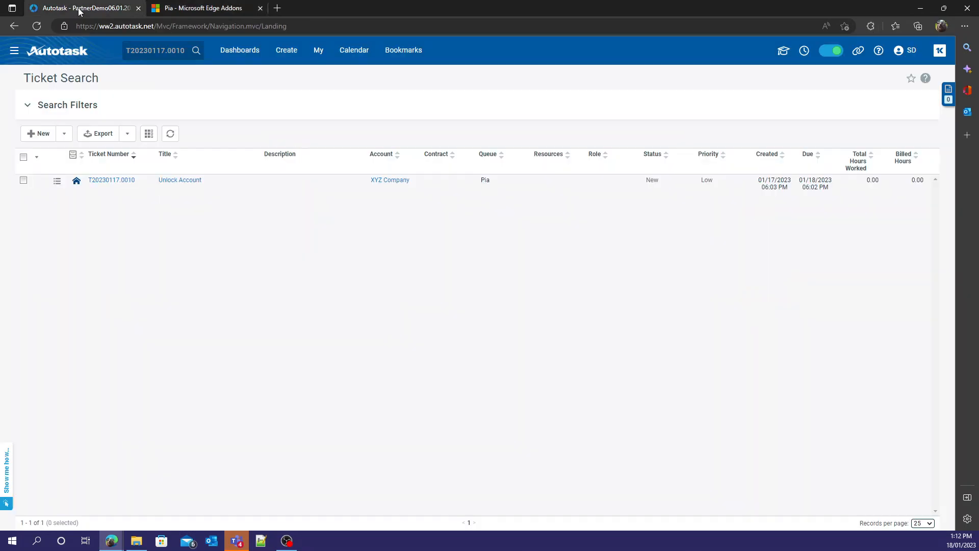
{"action": "mouse_move", "coordinate": [180, 179]}
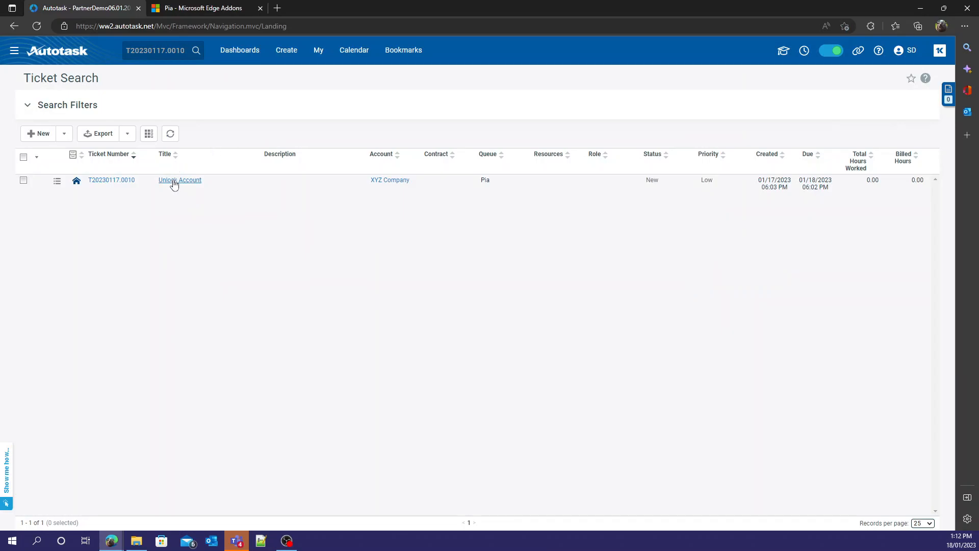
- Close the Unlock Account ticket and reload Autotask so the extension takes effect
{"action": "left_click", "coordinate": [179, 179]}
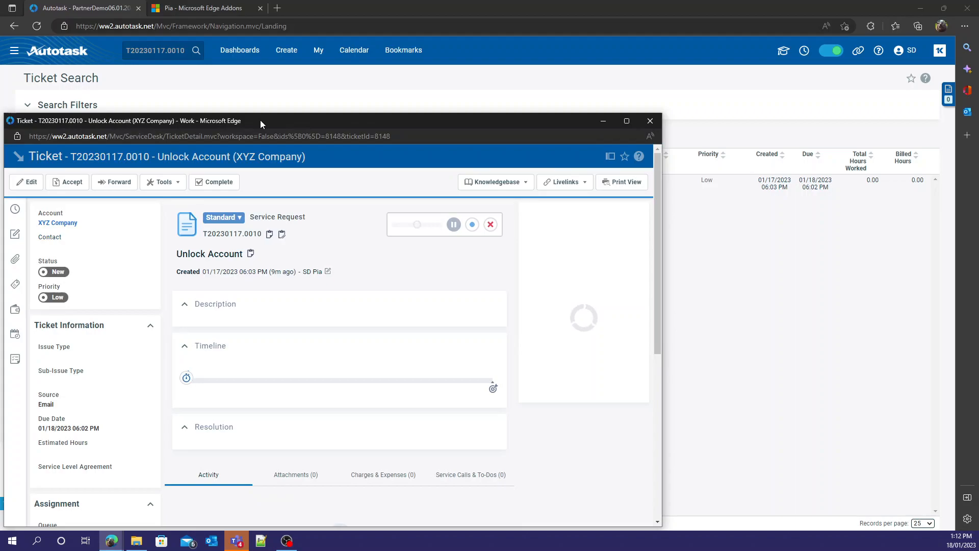
{"action": "left_click", "coordinate": [649, 121]}
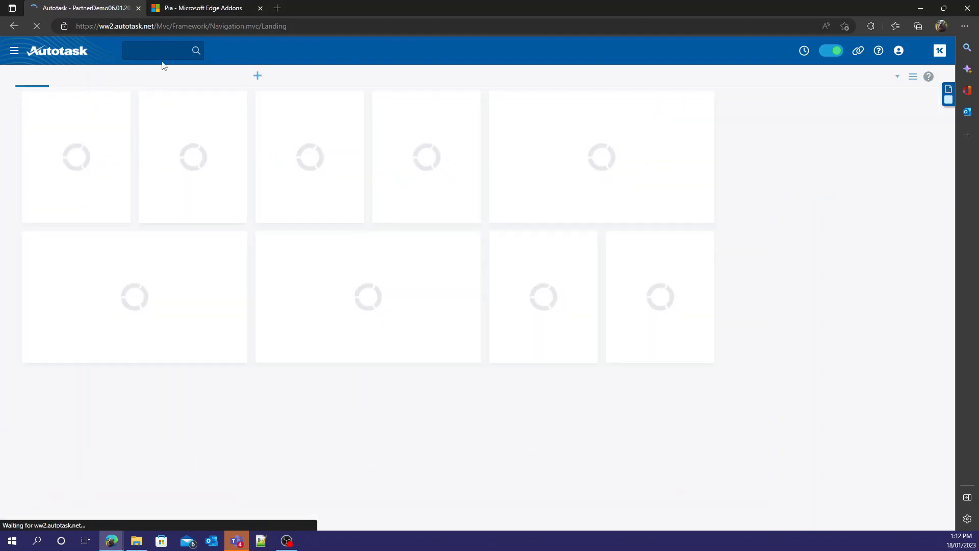
- Search ticket number T20230117.0010 and reopen it, now showing the Pia setup bar
{"action": "left_click", "coordinate": [156, 50]}
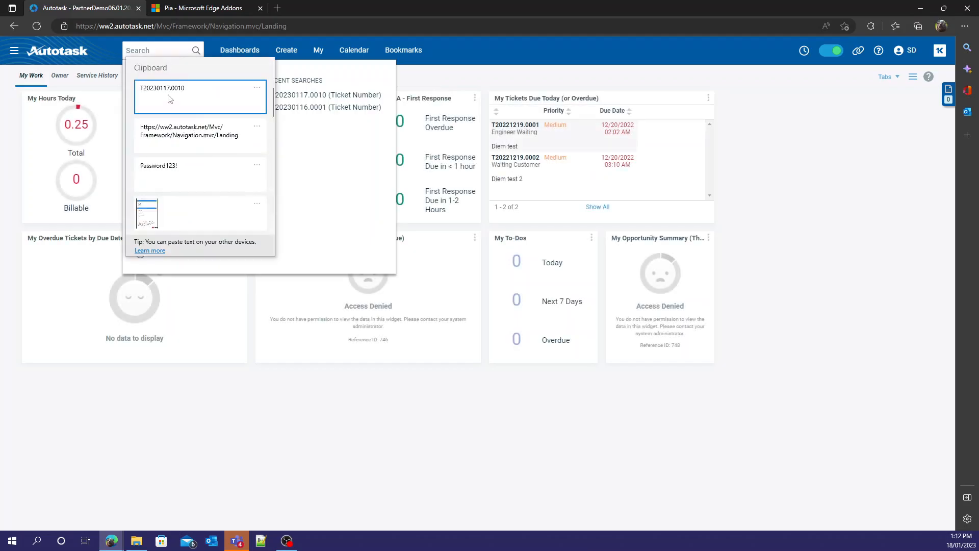
{"action": "left_click", "coordinate": [199, 87]}
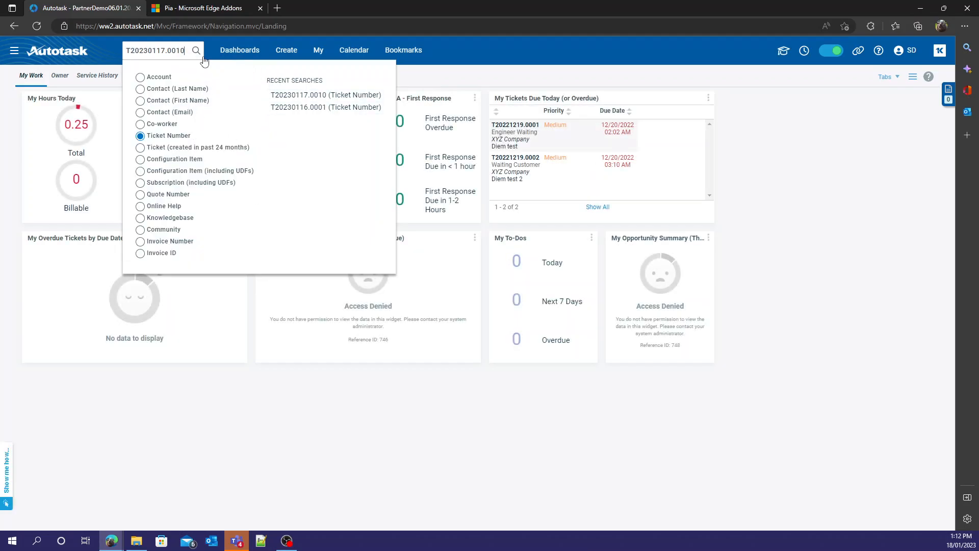
{"action": "left_click", "coordinate": [196, 51]}
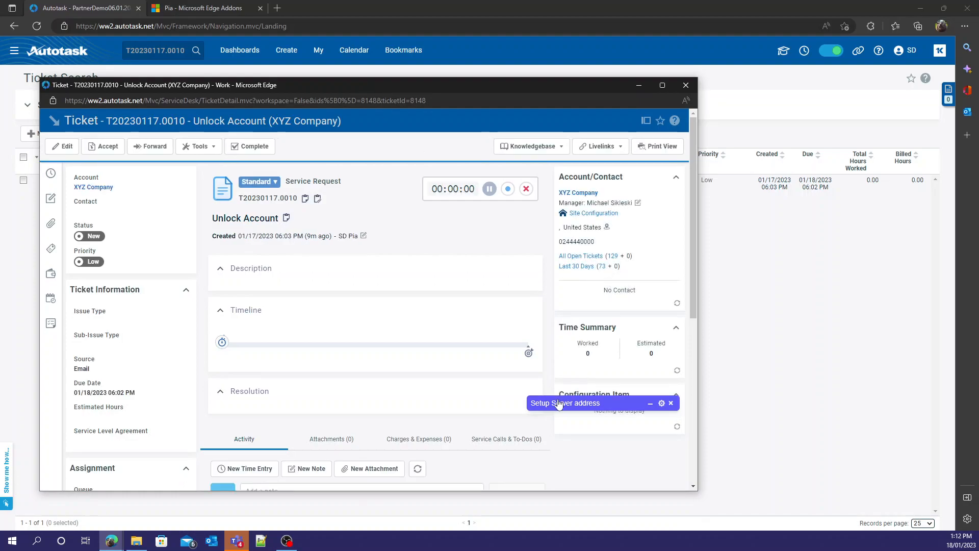
- Set the Pia server address to demoat.pia.ai for the ticket and save it
{"action": "left_click", "coordinate": [565, 402]}
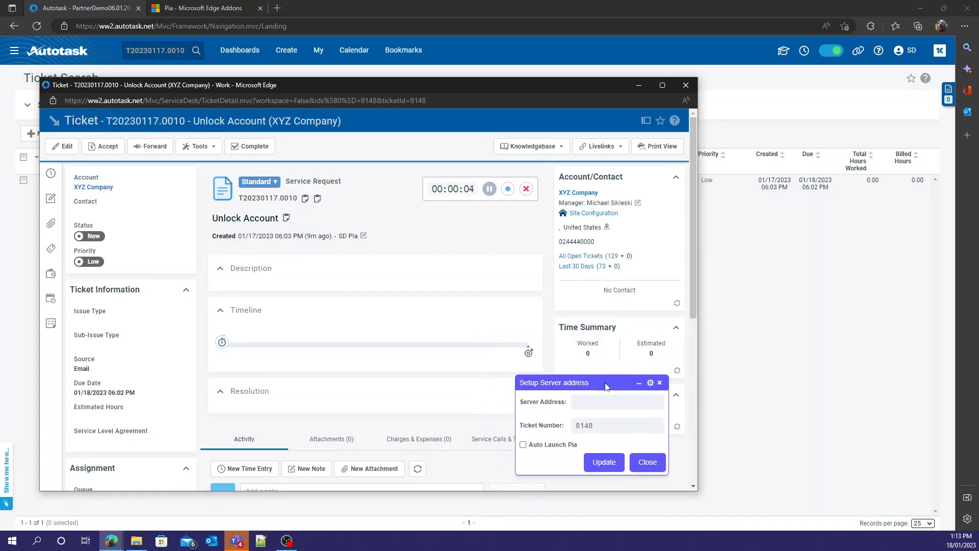
{"action": "mouse_move", "coordinate": [376, 86]}
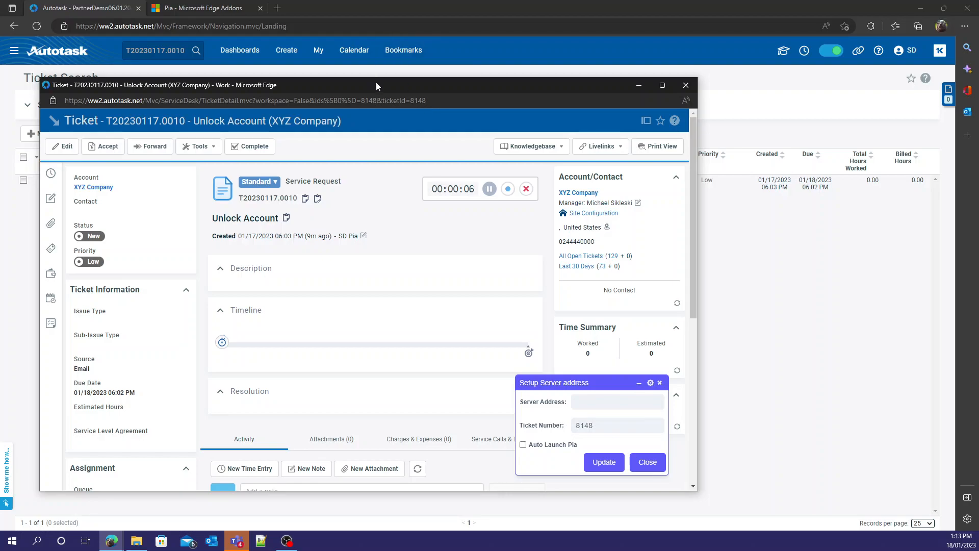
{"action": "left_click", "coordinate": [531, 146]}
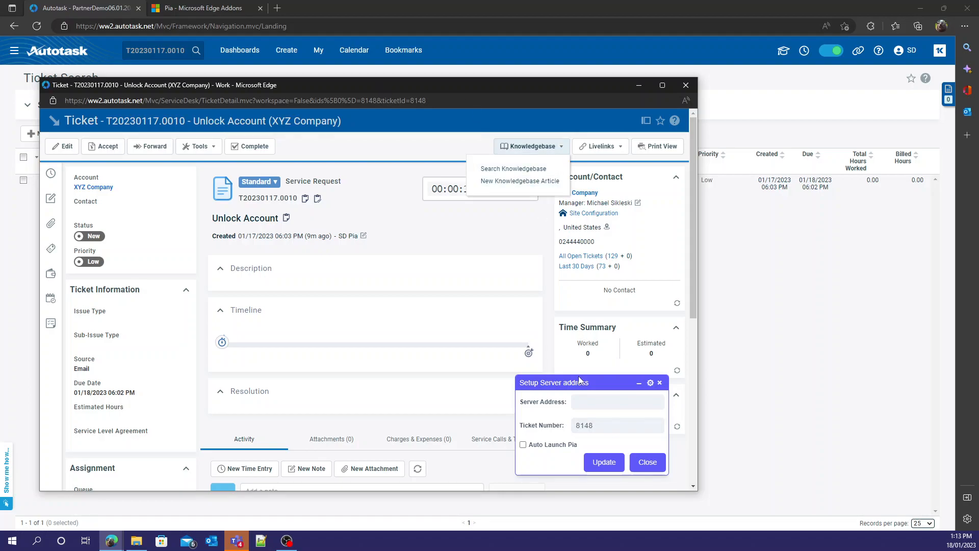
{"action": "type", "text": "hi"}
{"action": "type", "text": "https://"}
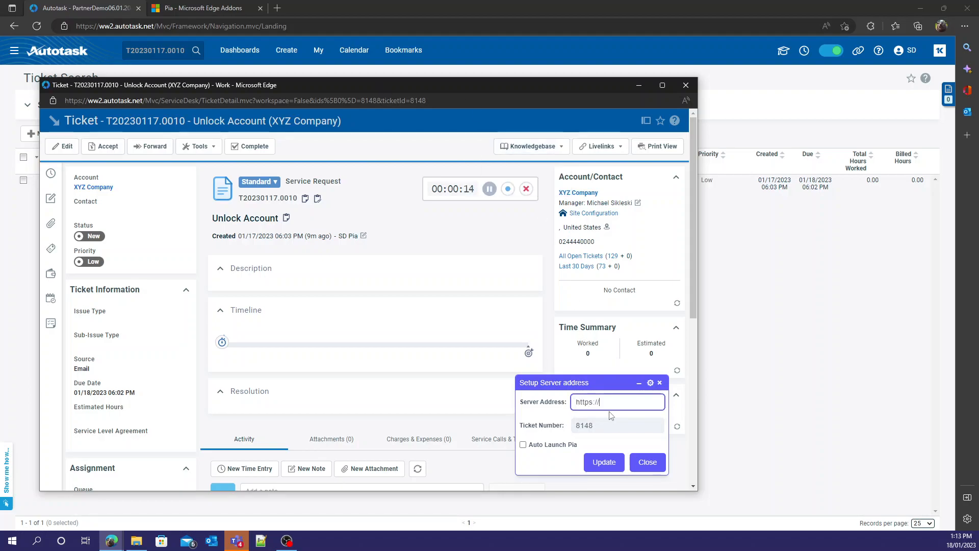
{"action": "type", "text": "demoat"}
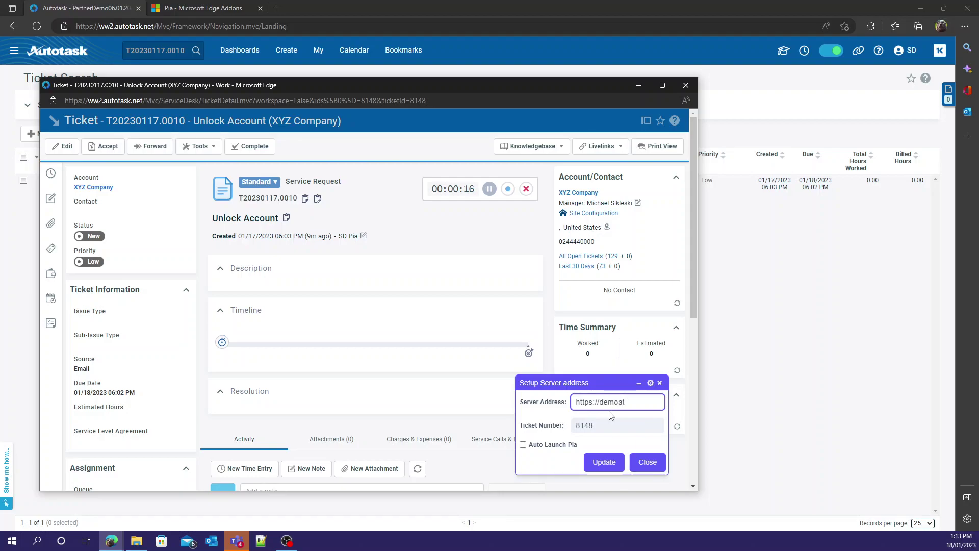
{"action": "type", "text": ".pia.ai"}
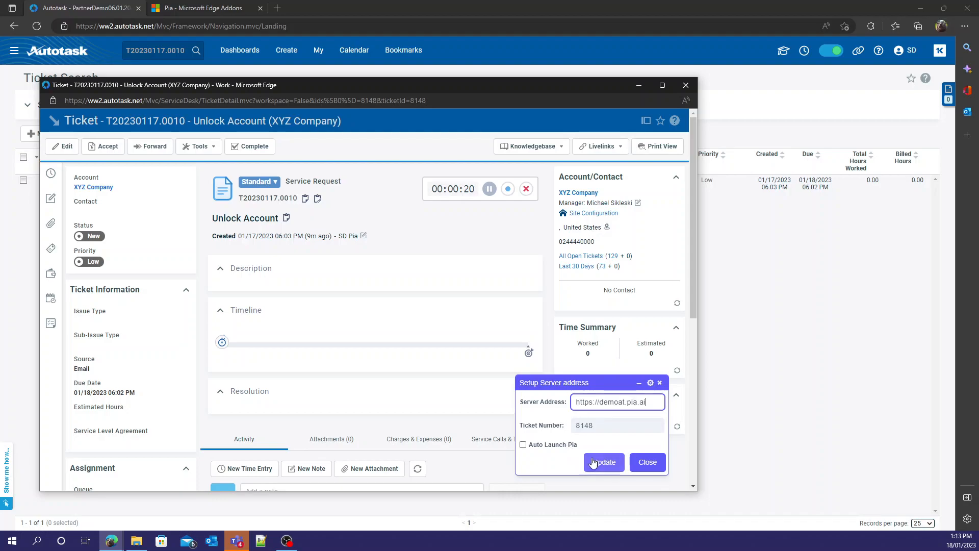
{"action": "left_click", "coordinate": [601, 462]}
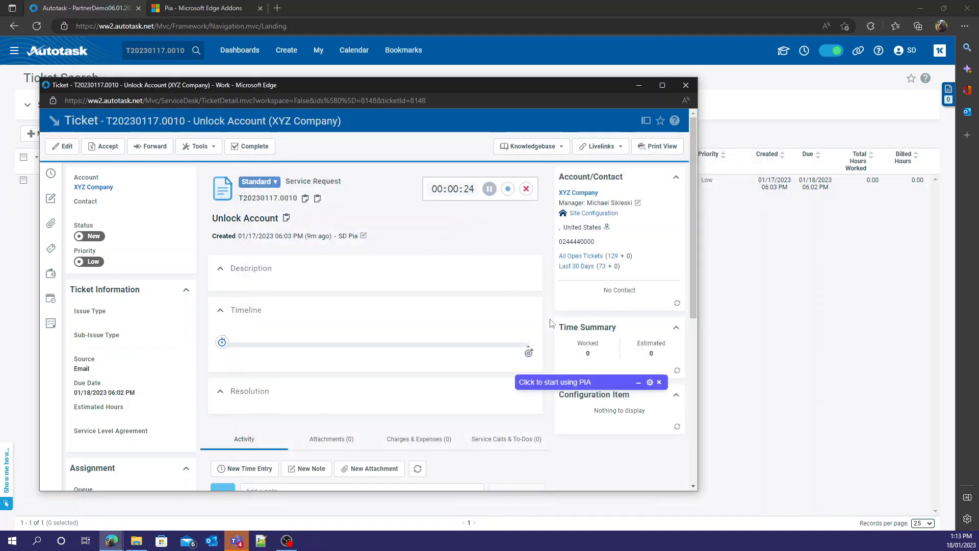
- Start Pia from the ticket bar, launching the Pia Support chat panel
{"action": "left_click", "coordinate": [555, 382]}
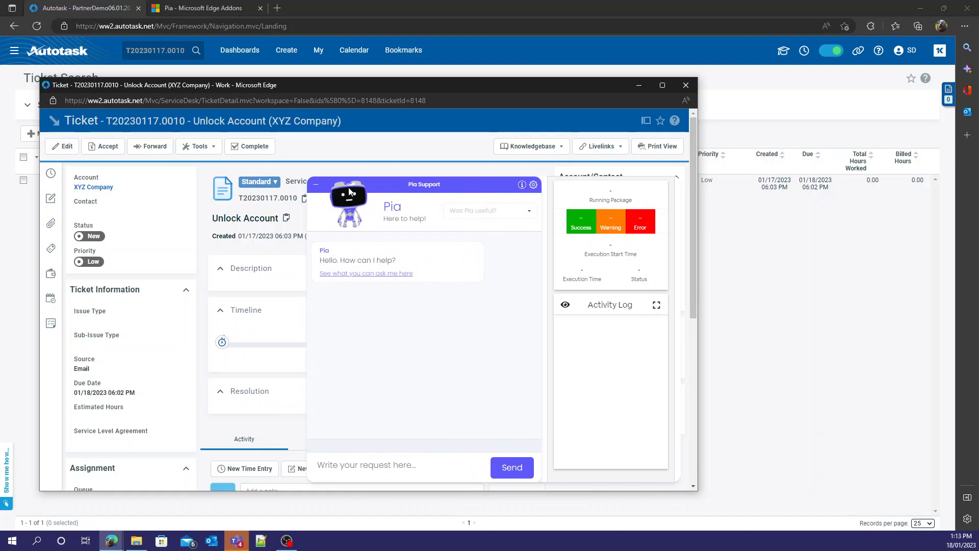
{"action": "mouse_move", "coordinate": [325, 238]}
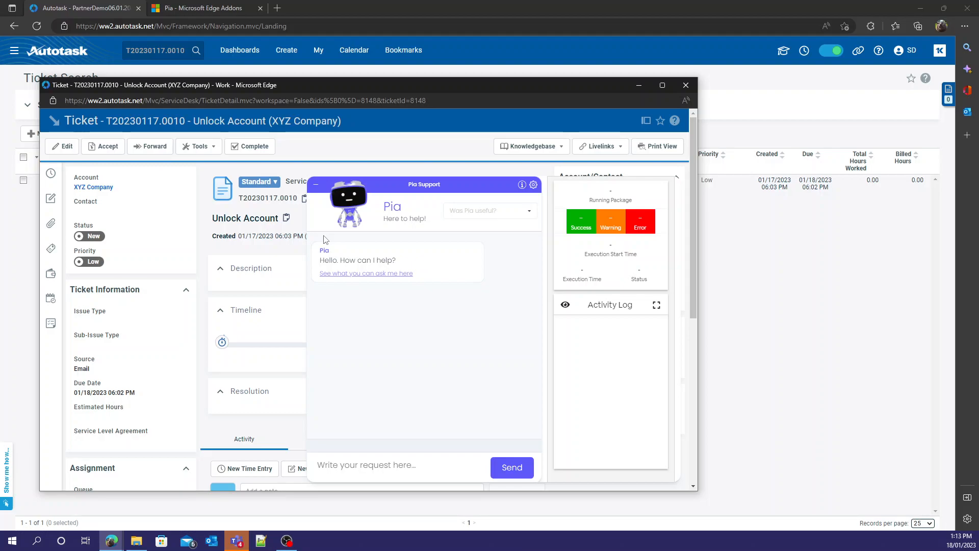
{"action": "mouse_move", "coordinate": [377, 88]}
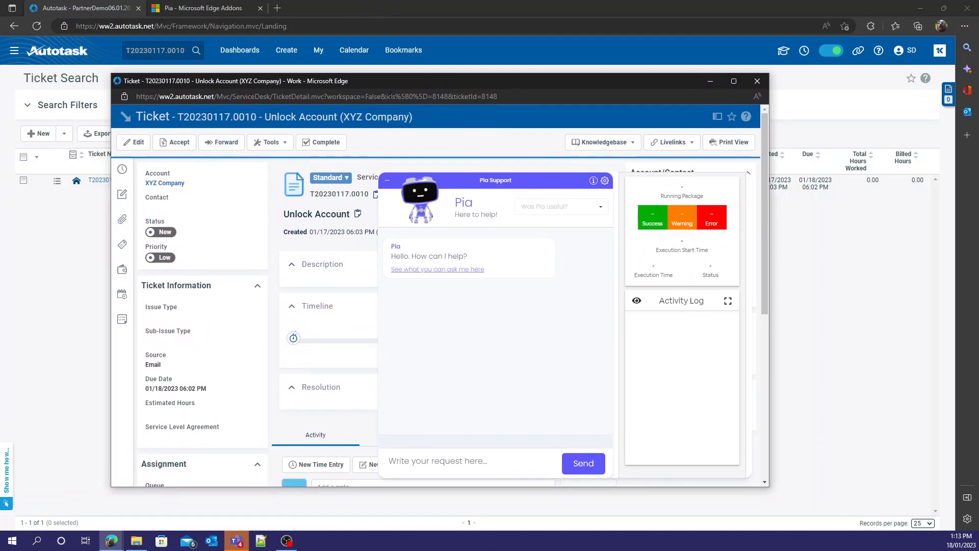
- Leave the ticket's Pia Support chat and start a new Edge browser tab
{"action": "left_click", "coordinate": [399, 9]}
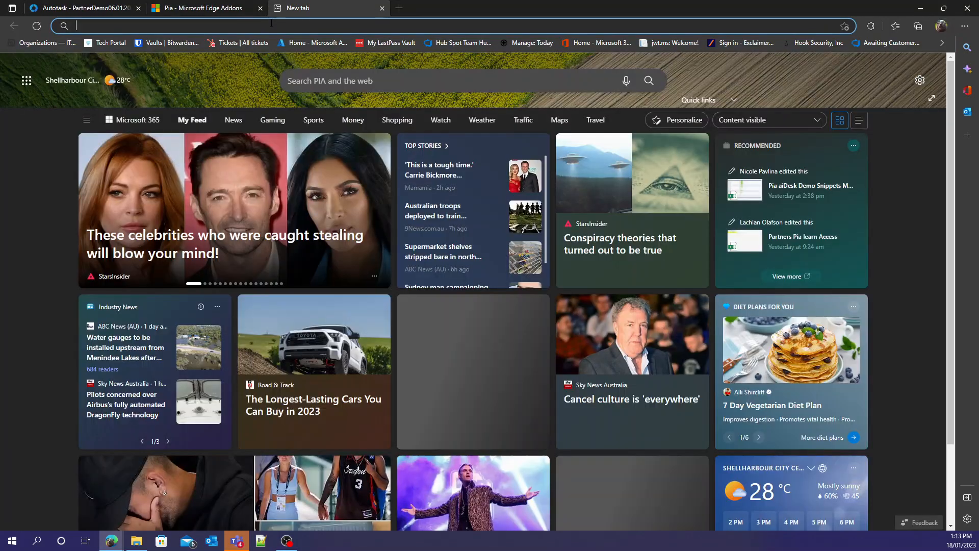
- Enter an address ending in 'ia.ai' in the new tab's address bar
{"action": "type", "text": "examplecompany.p"}
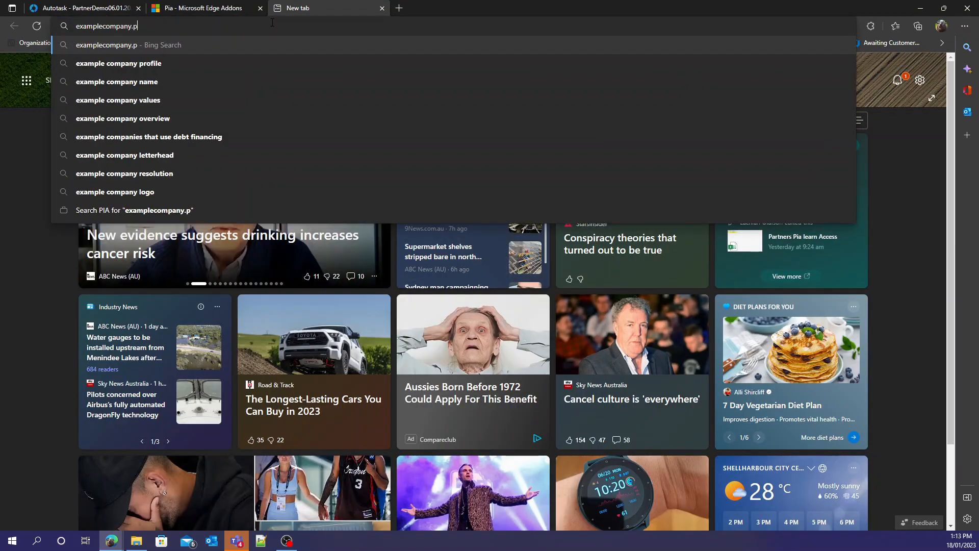
{"action": "type", "text": "ia.ai"}
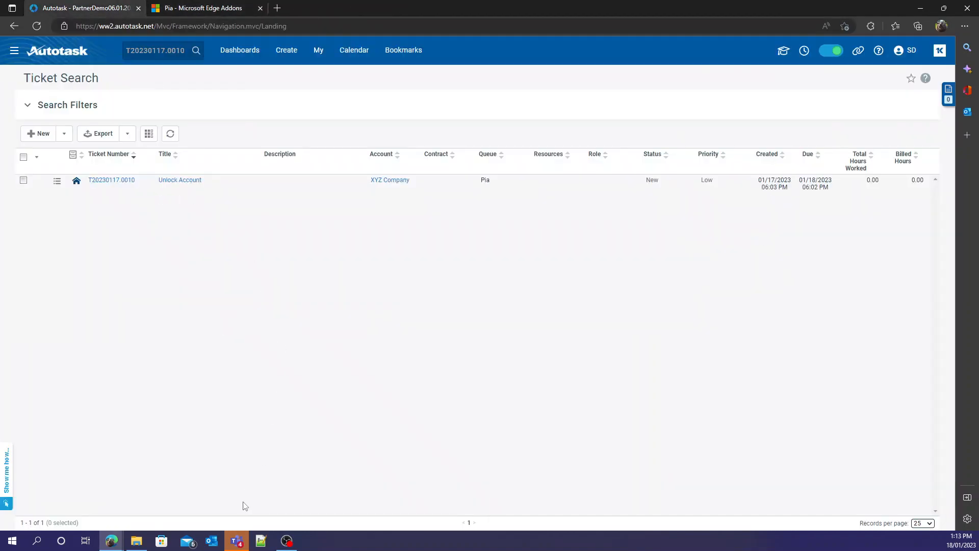
- Reopen ticket T20230117.0010, browse Pia's request list, and return to the chat greeting
{"action": "left_click", "coordinate": [110, 180]}
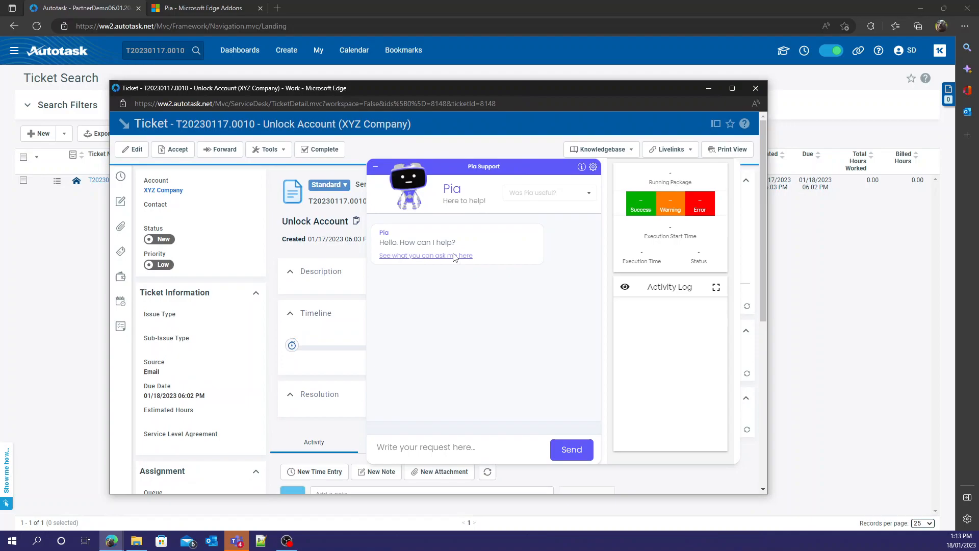
{"action": "left_click", "coordinate": [424, 255]}
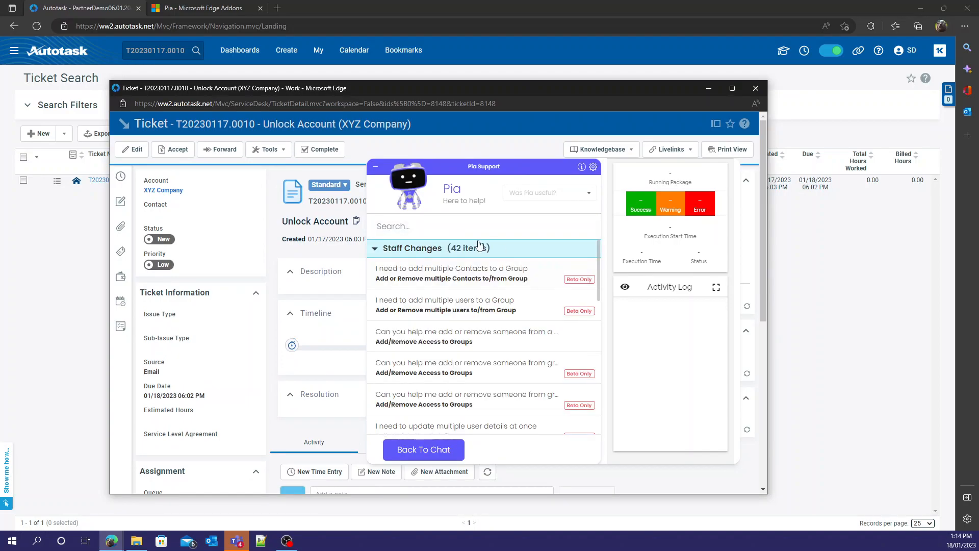
{"action": "scroll", "scroll_direction": "down", "scroll_amount": 3}
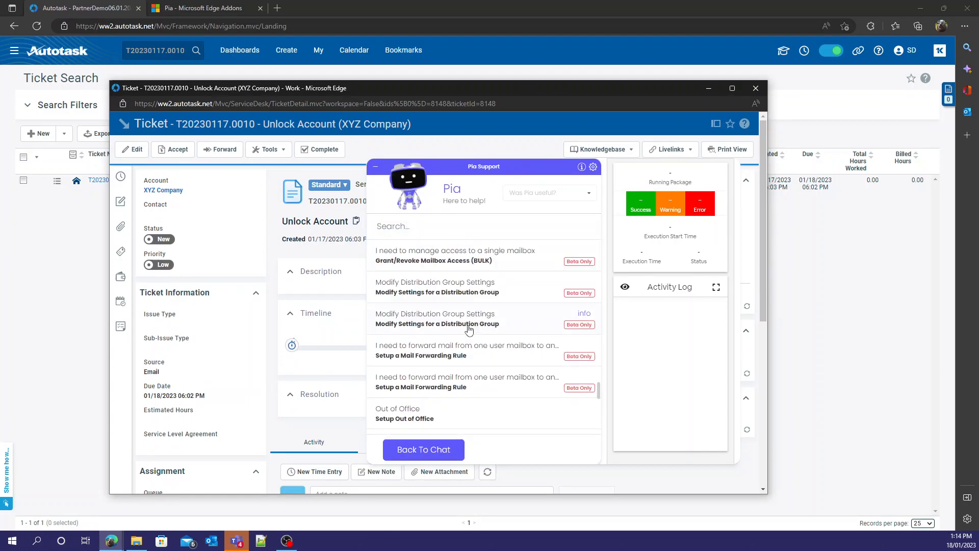
{"action": "left_click", "coordinate": [422, 449]}
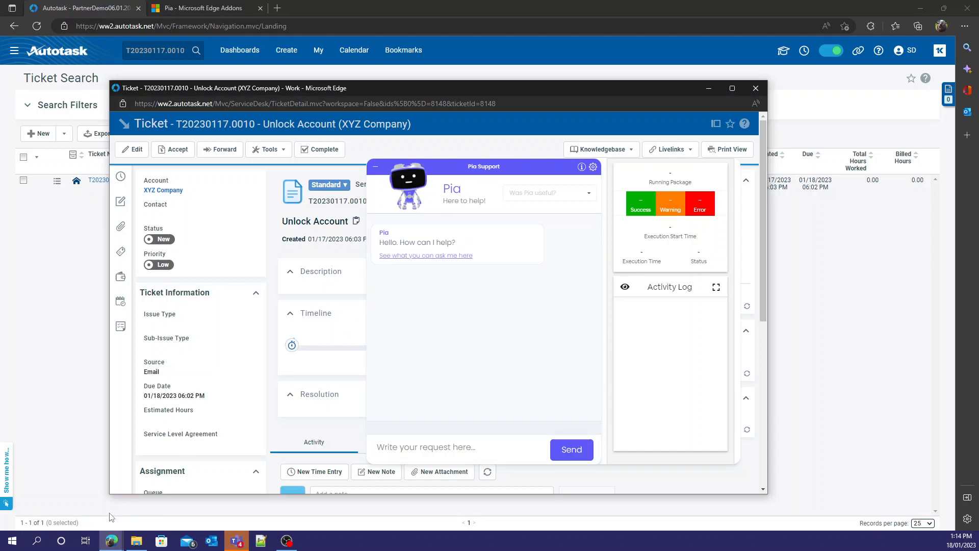